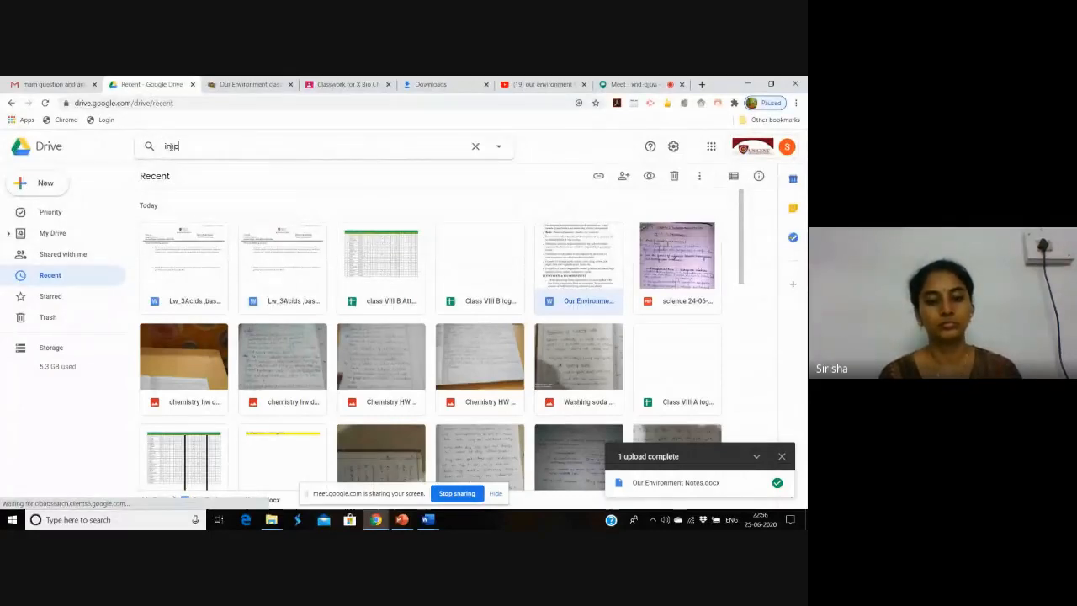
- Search Drive for 'impro' and open the Improvement in Food Production PPT deck
type("impro")
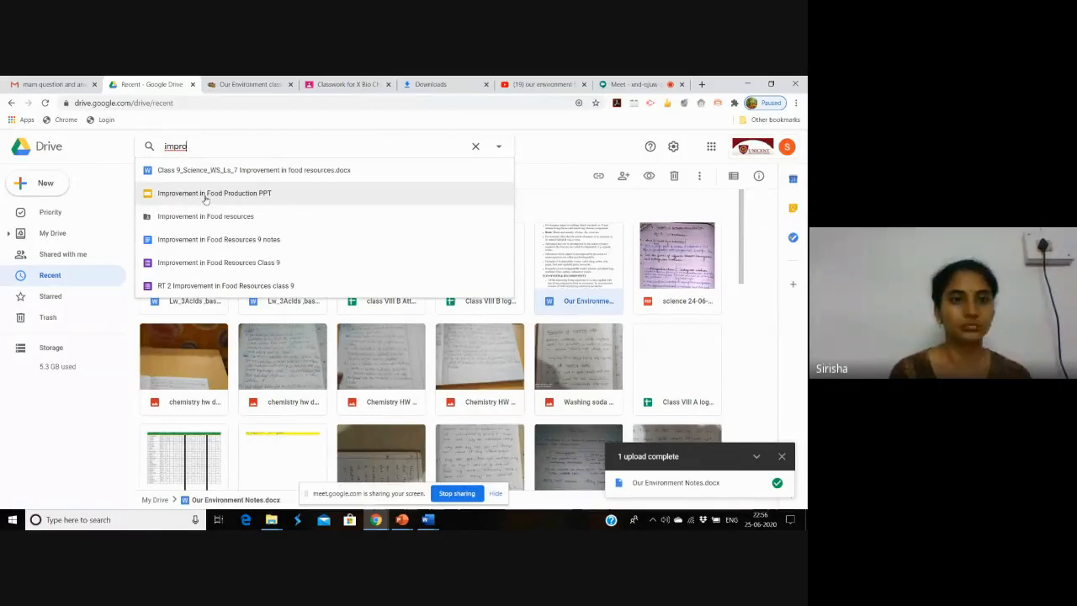
left_click(215, 193)
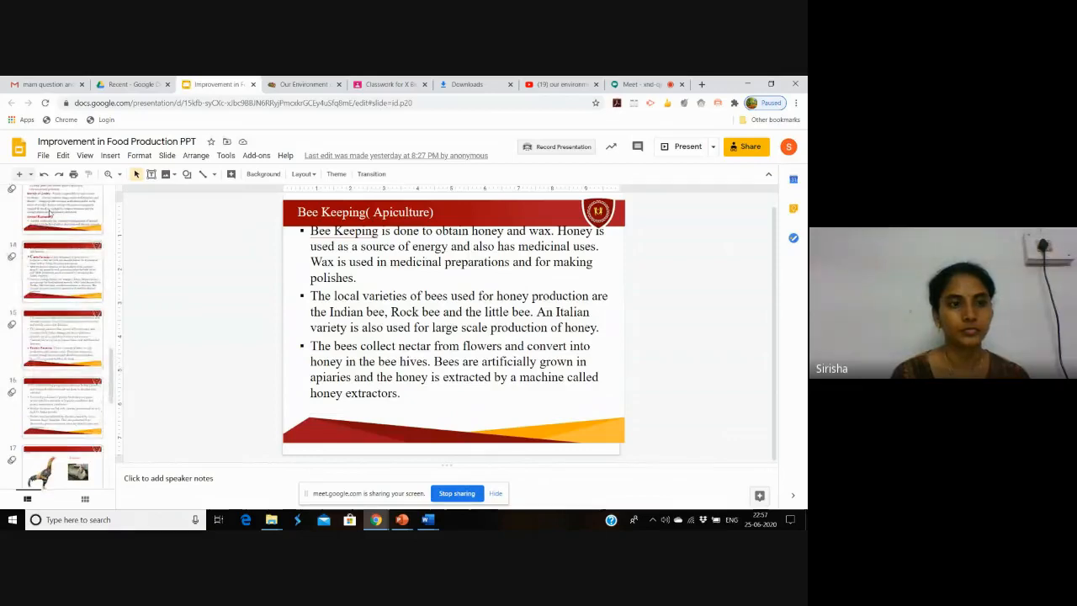
- Show slide 14, Cattle Farming, on milk production and breeds
left_click(62, 223)
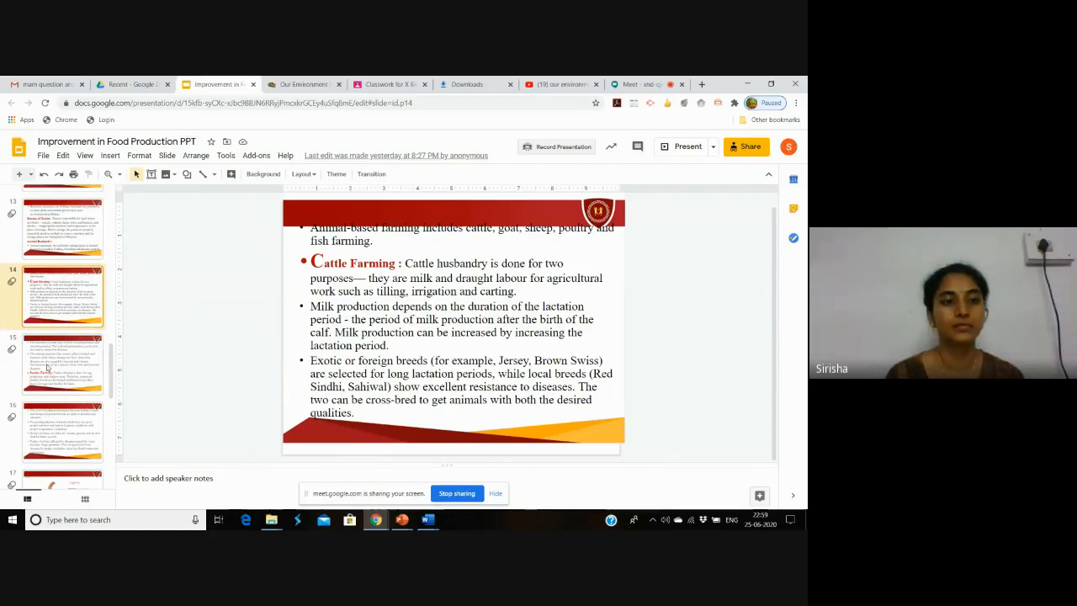
- Advance through the filmstrip to slide 16 on poultry cross-breeding and disease prevention
left_click(64, 366)
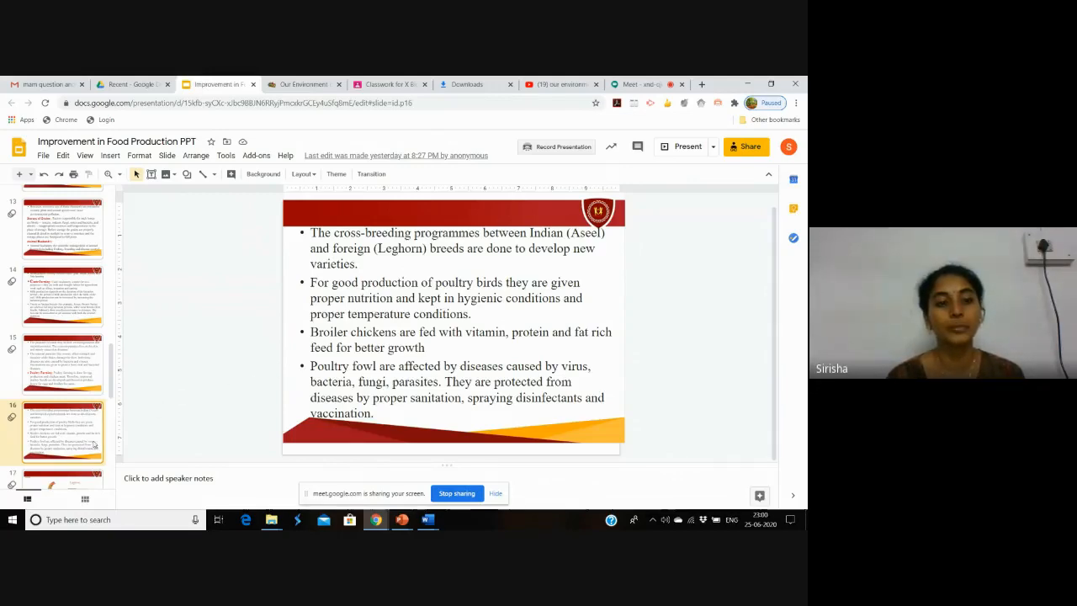
left_click(63, 442)
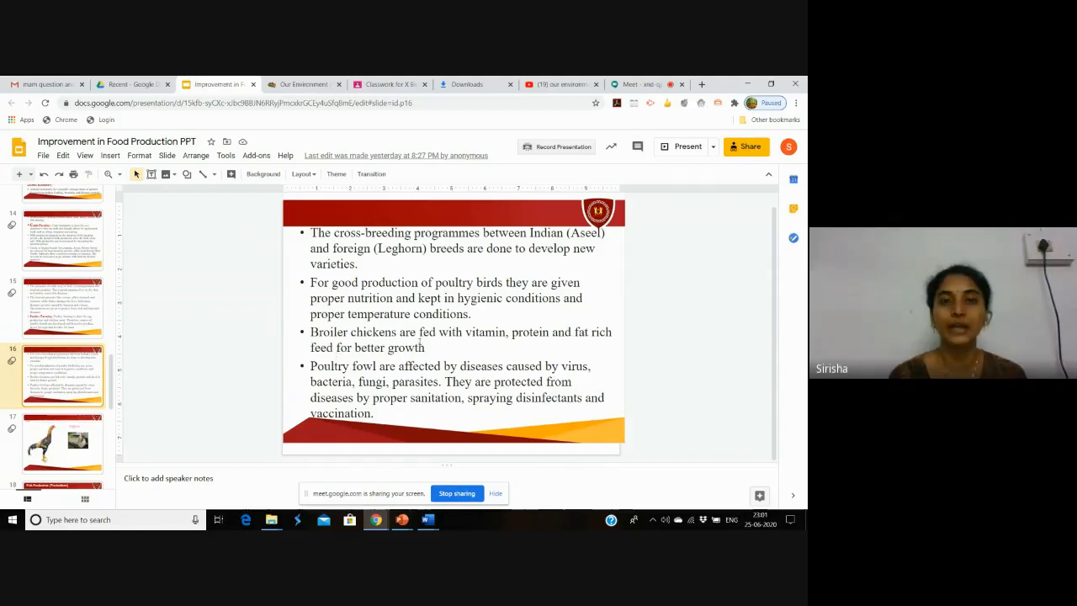
mouse_move(257, 309)
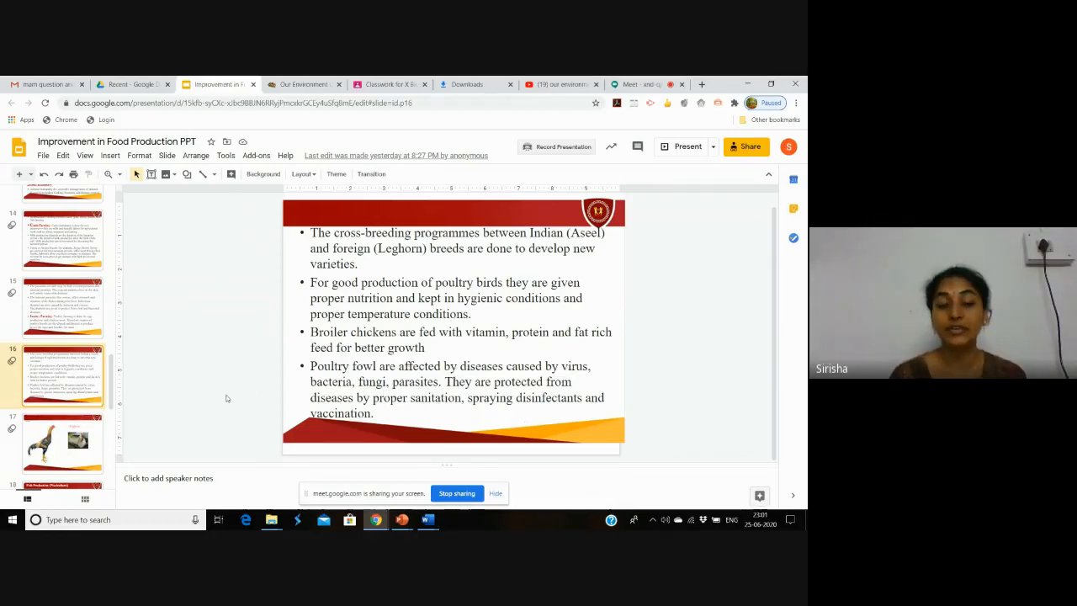
- Show slide 17 with the Aseel and Leghorn poultry breed photos
left_click(63, 442)
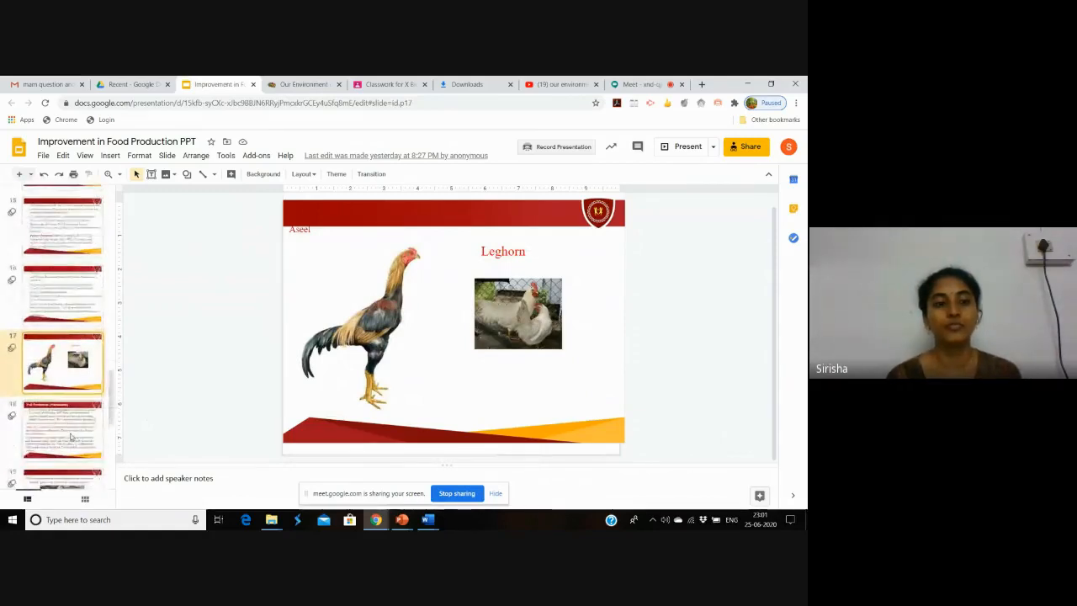
- Move on to the fish slides, reaching slide 19 on rohu, catla and carp
left_click(62, 434)
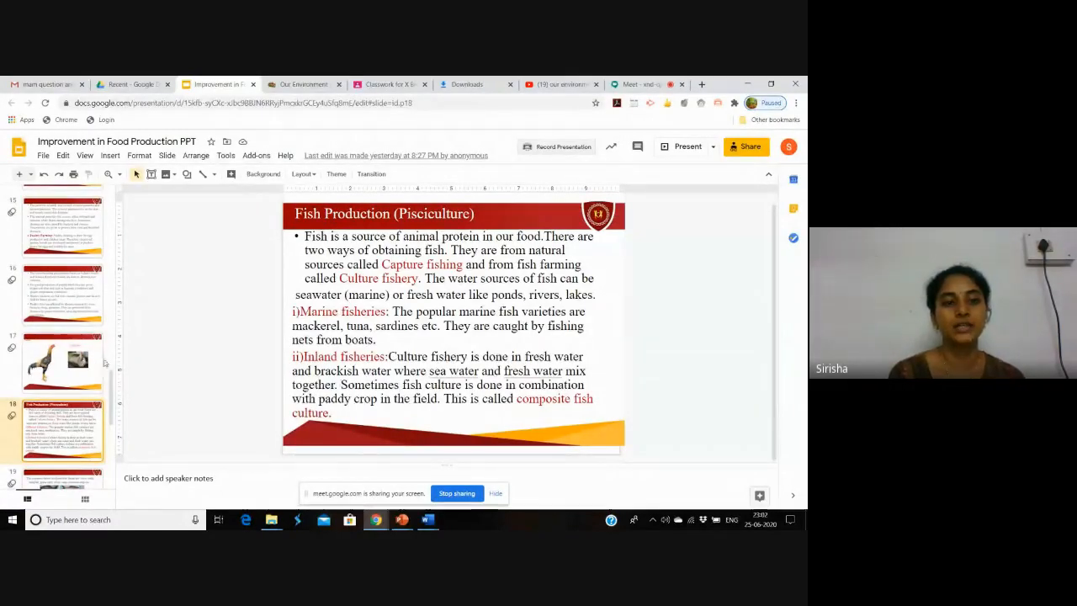
scroll("down", 3)
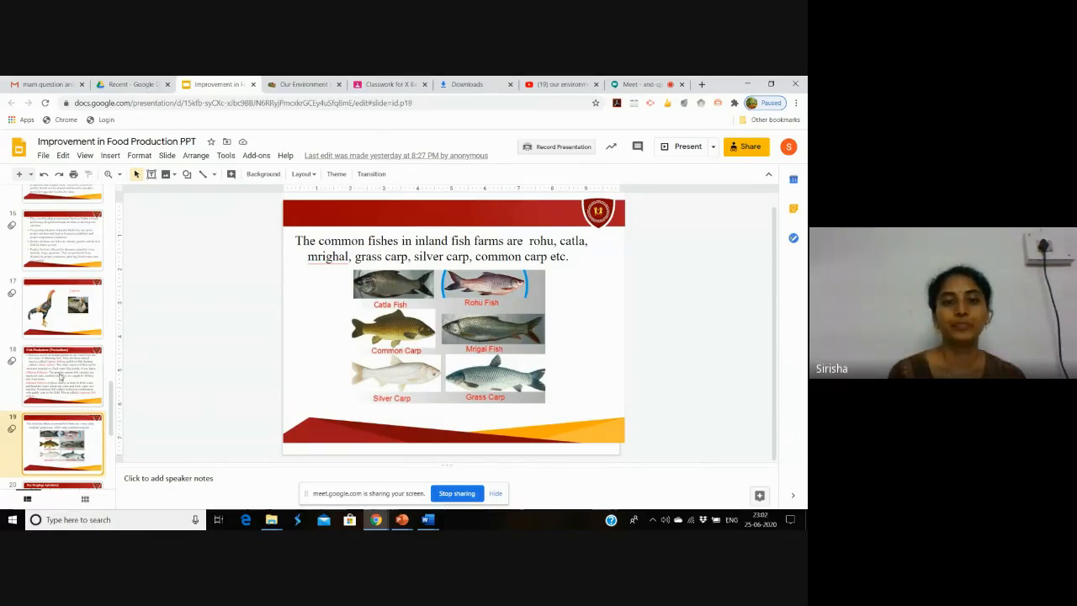
- Return to slide 18, Fish Production (Pisciculture), on marine and inland fisheries
left_click(61, 375)
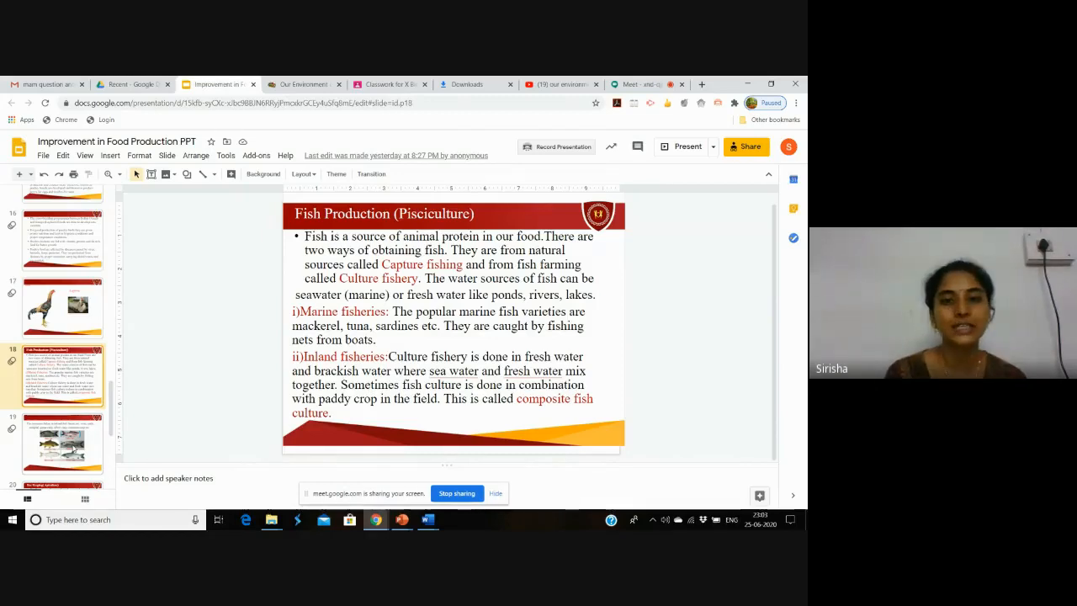
- Show slide 19 picturing catla, rohu, mrigal and carps again
left_click(63, 442)
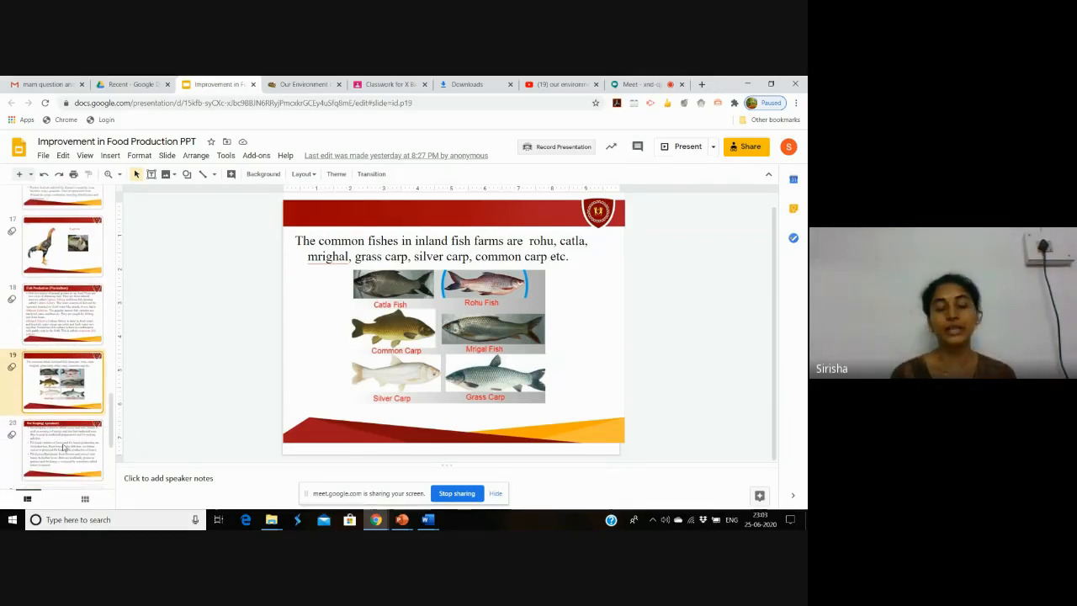
- Show slide 20, Bee Keeping (Apiculture), and scroll the filmstrip to later slides
left_click(63, 442)
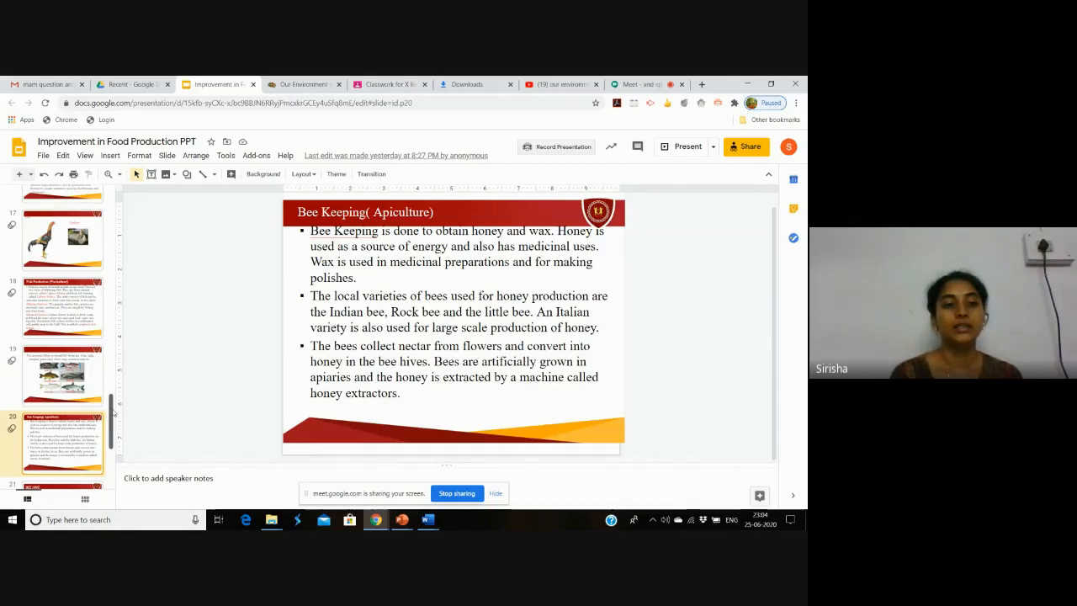
scroll("down", 3)
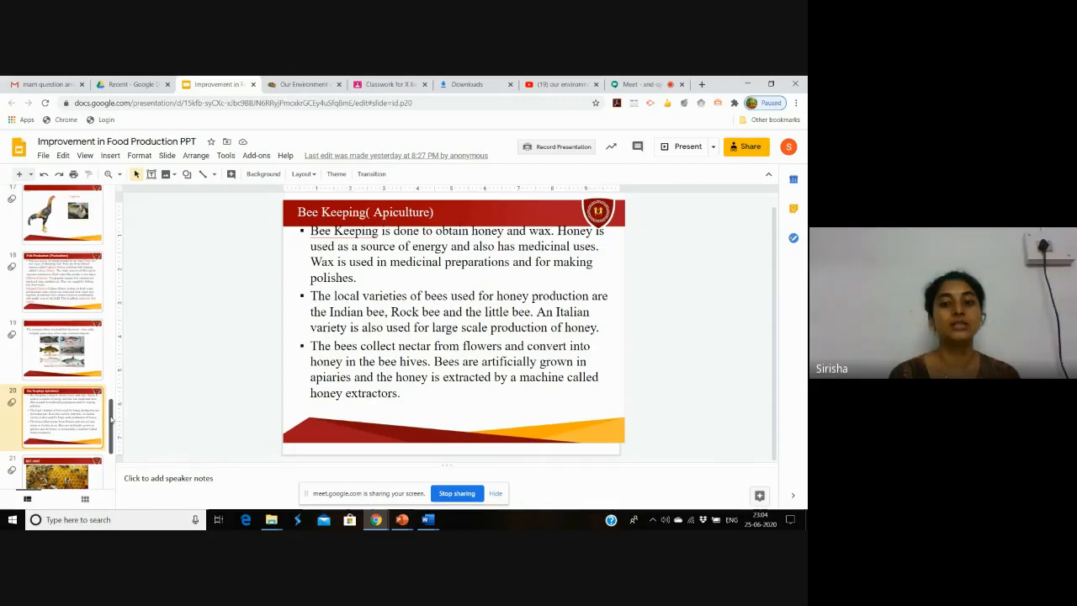
scroll("down", 3)
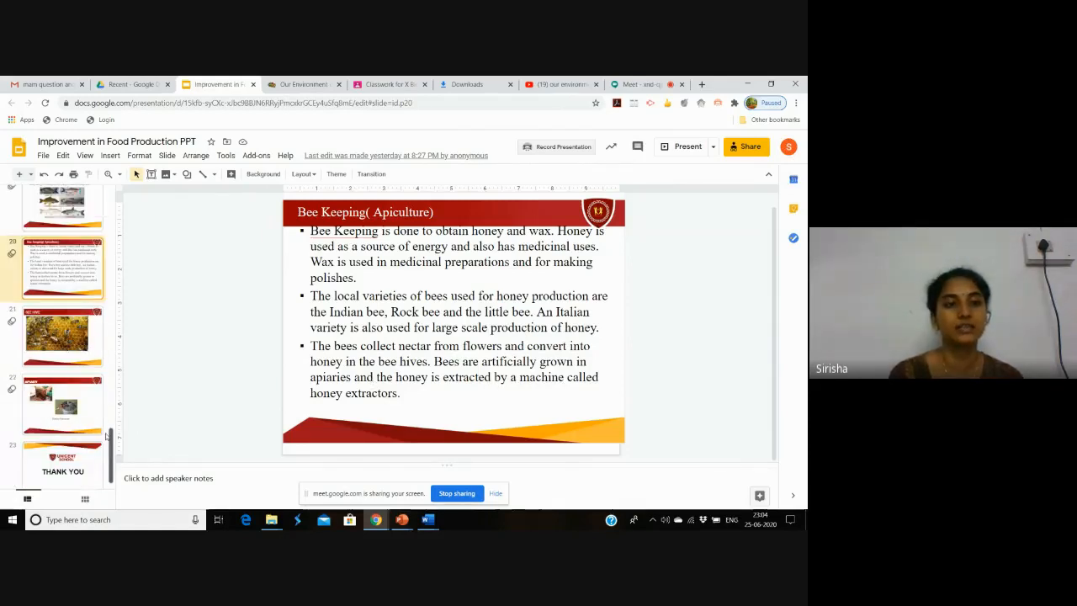
- Step through slide 21, Bee Hive, to slide 22, Apiary
left_click(62, 332)
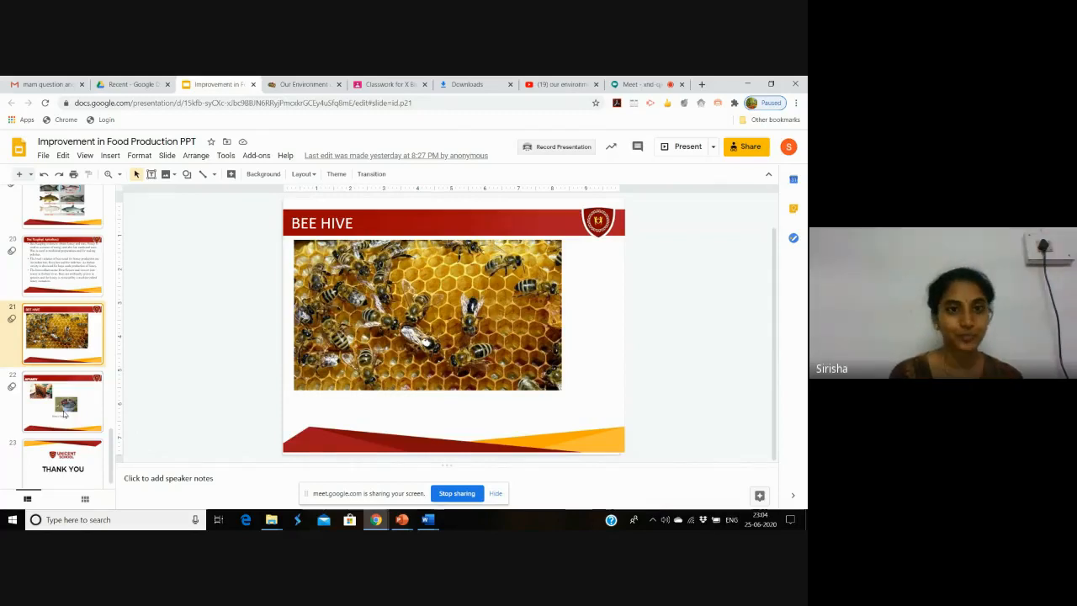
left_click(63, 403)
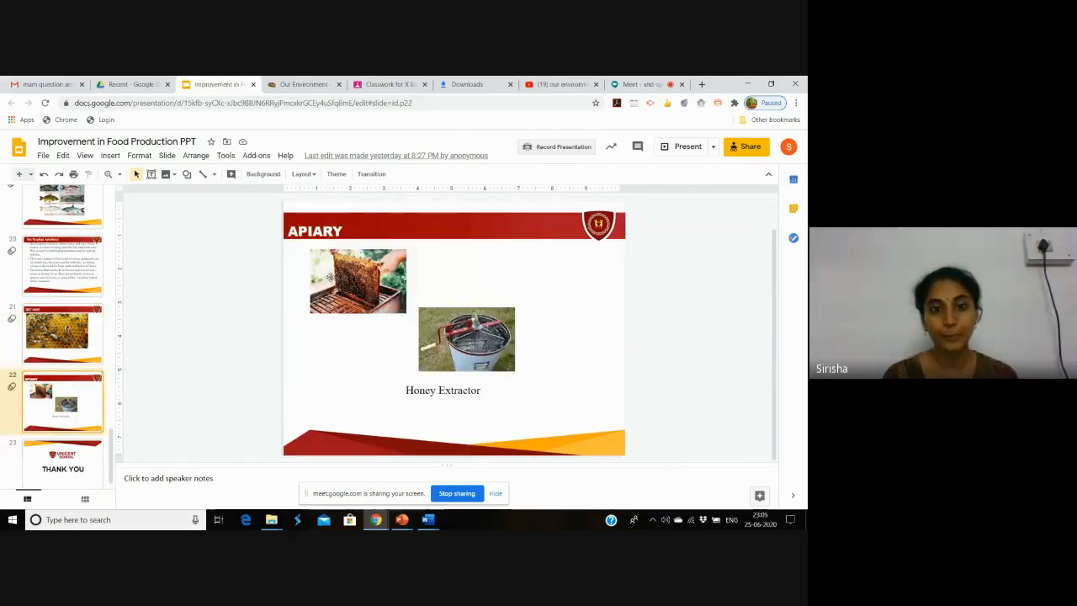